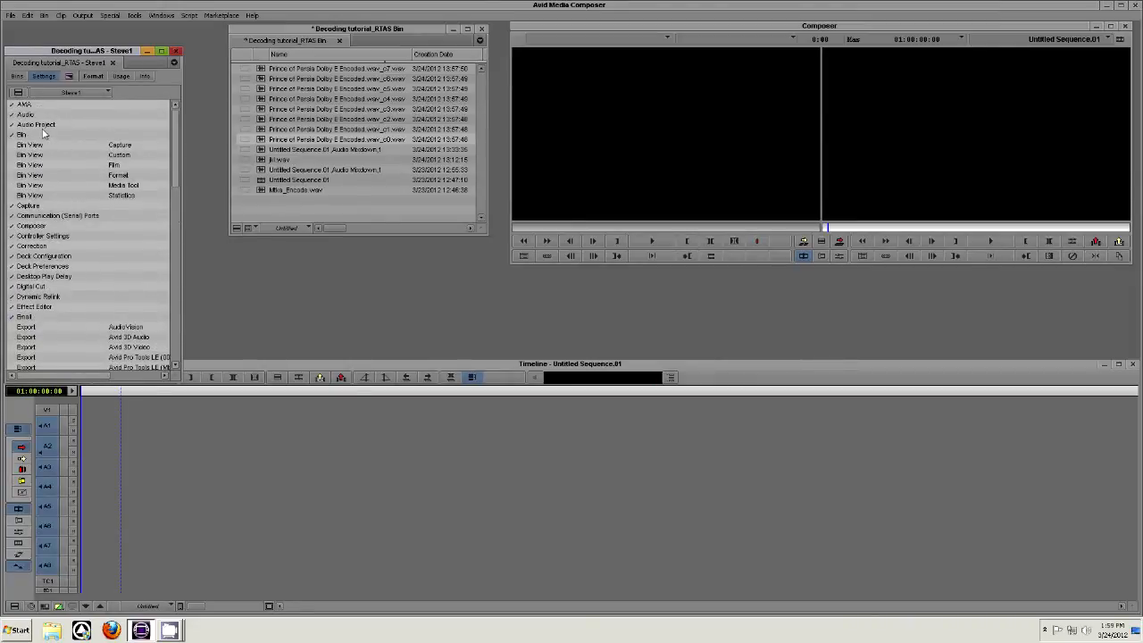
Review the audio project settings before editing the eight encoded clips onto tracks A1–A8.
double_click(35, 125)
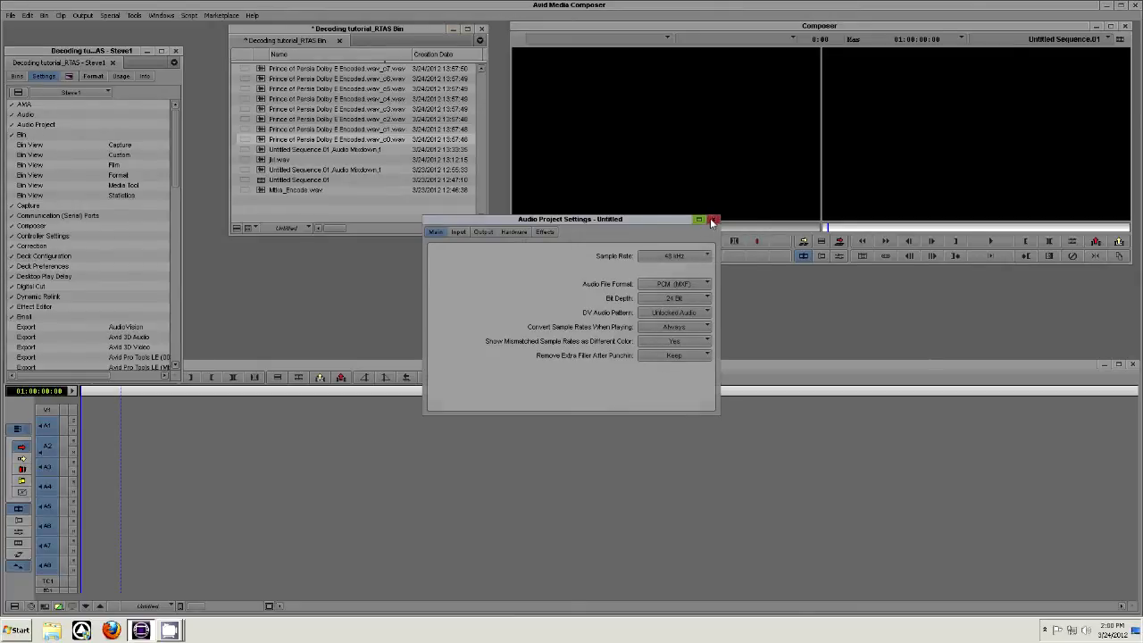
click(714, 220)
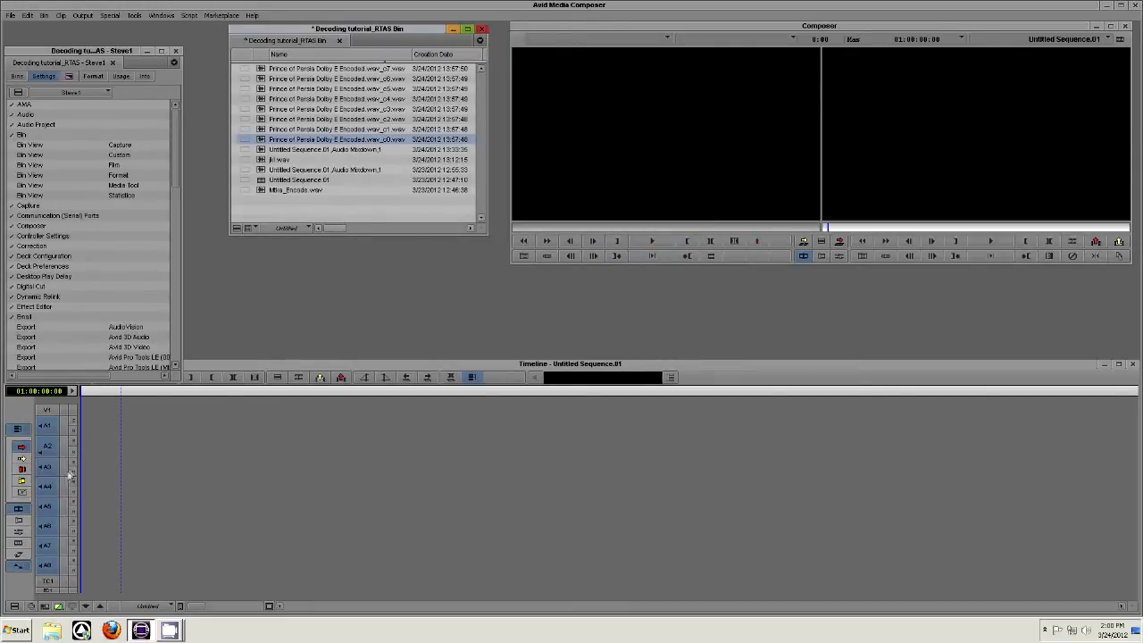
mouse_move(109, 539)
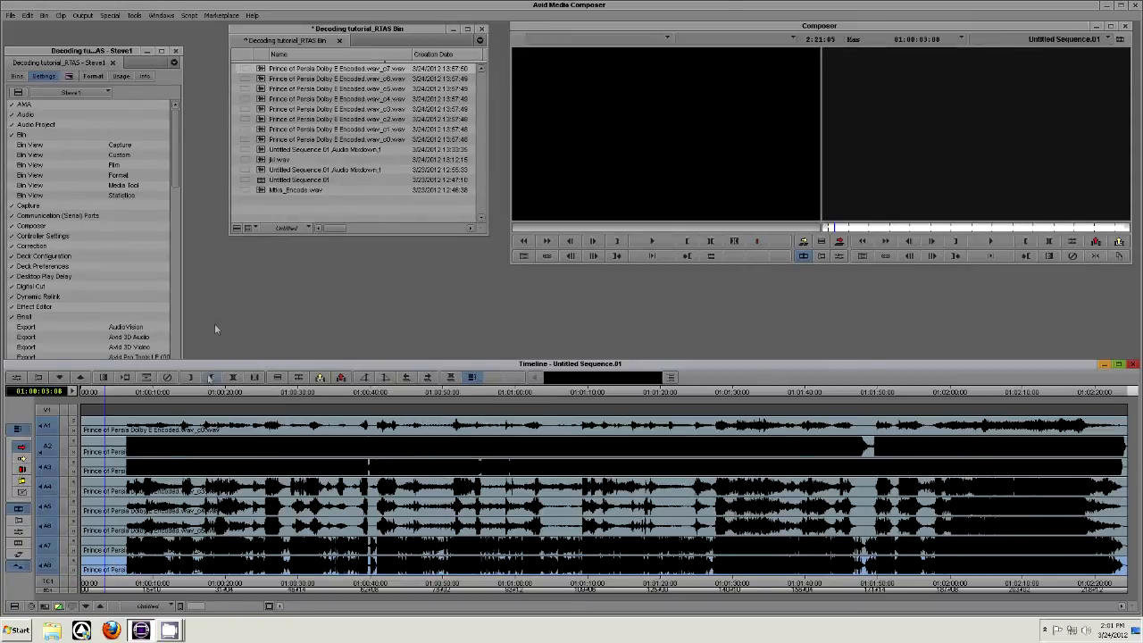
Show the Audio Mixer with level faders for the sequence's audio tracks.
click(135, 11)
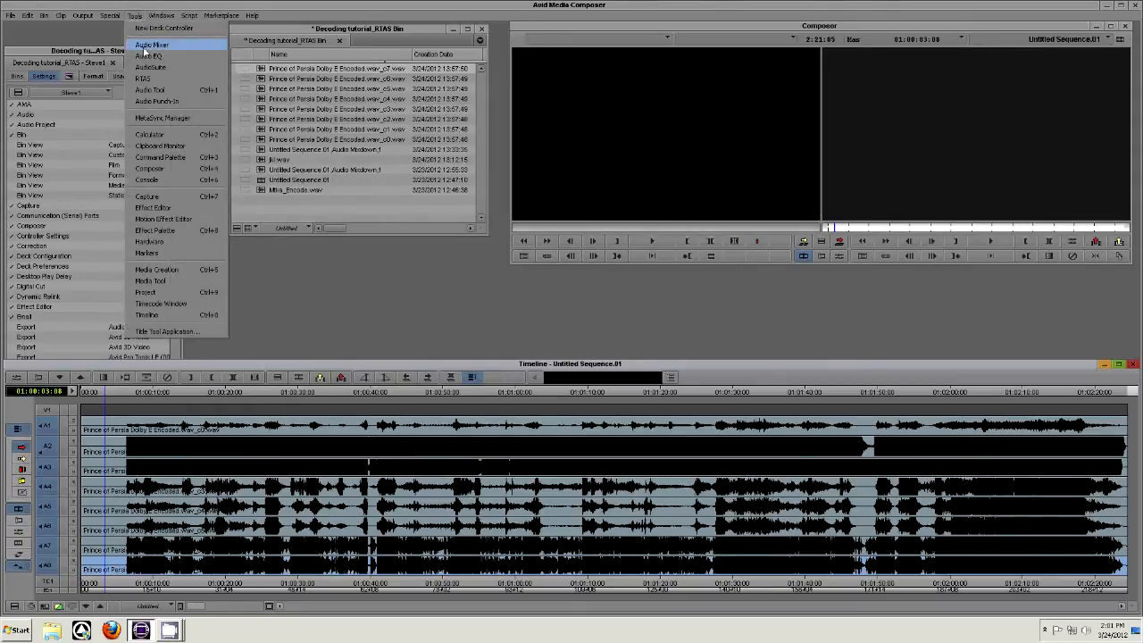
click(153, 43)
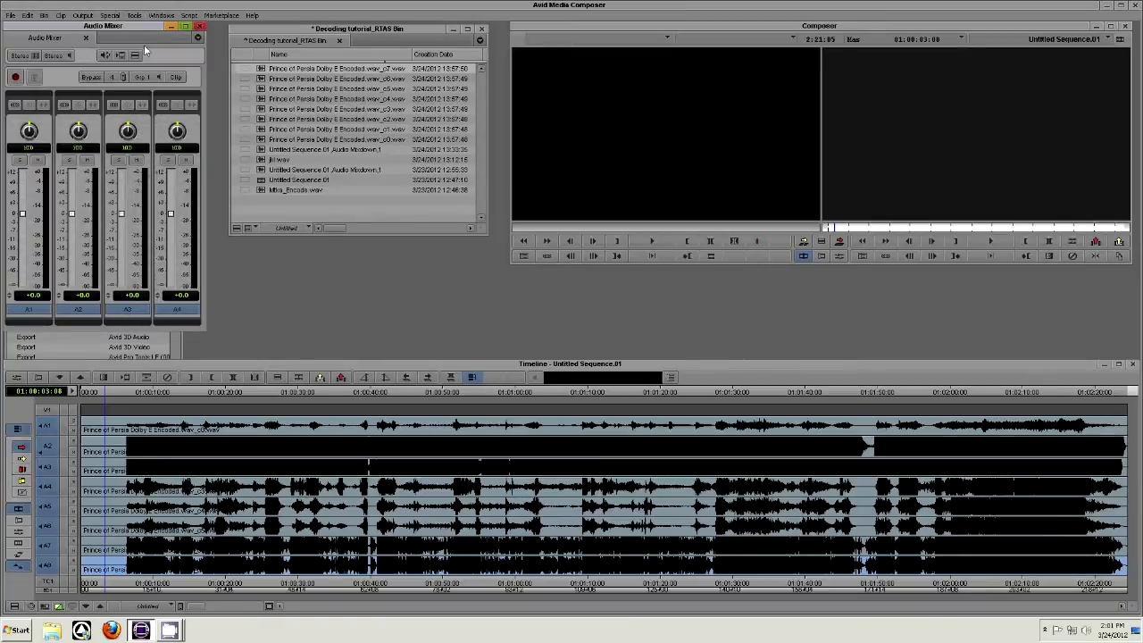
mouse_move(107, 78)
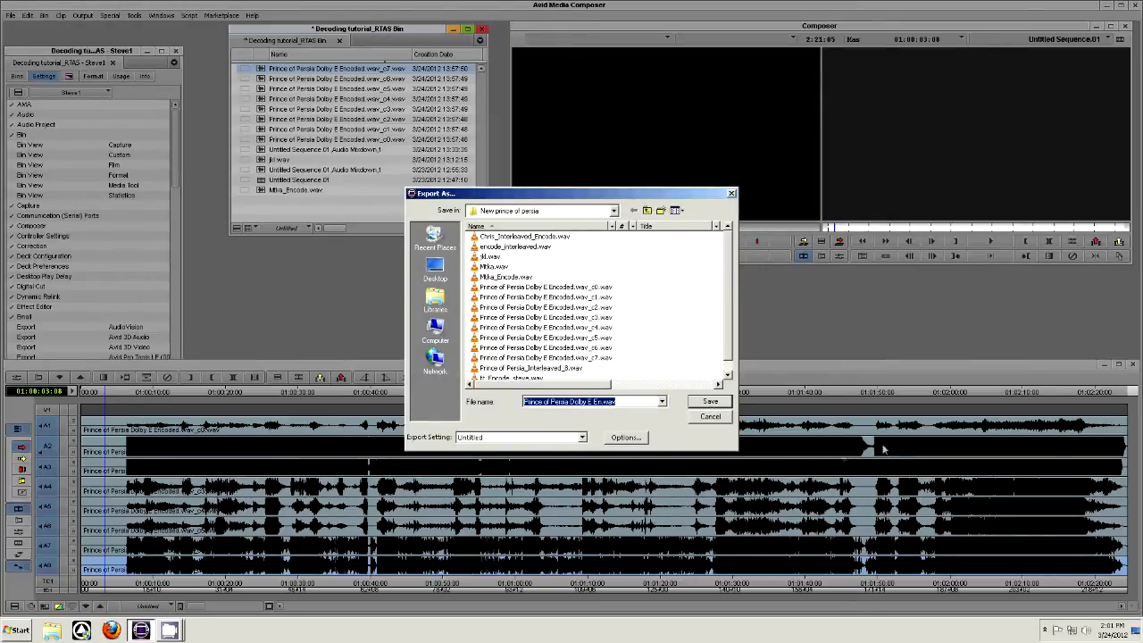
Export the sequence's multitrack audio as a renamed WAV into the Prince of Persia folder.
click(626, 438)
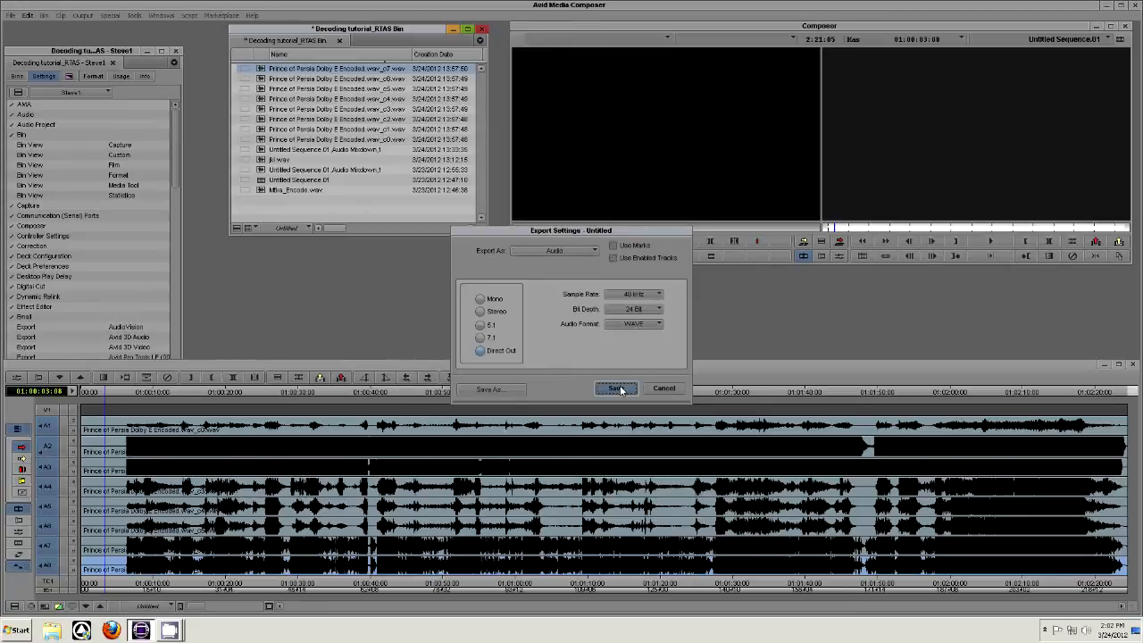
click(614, 389)
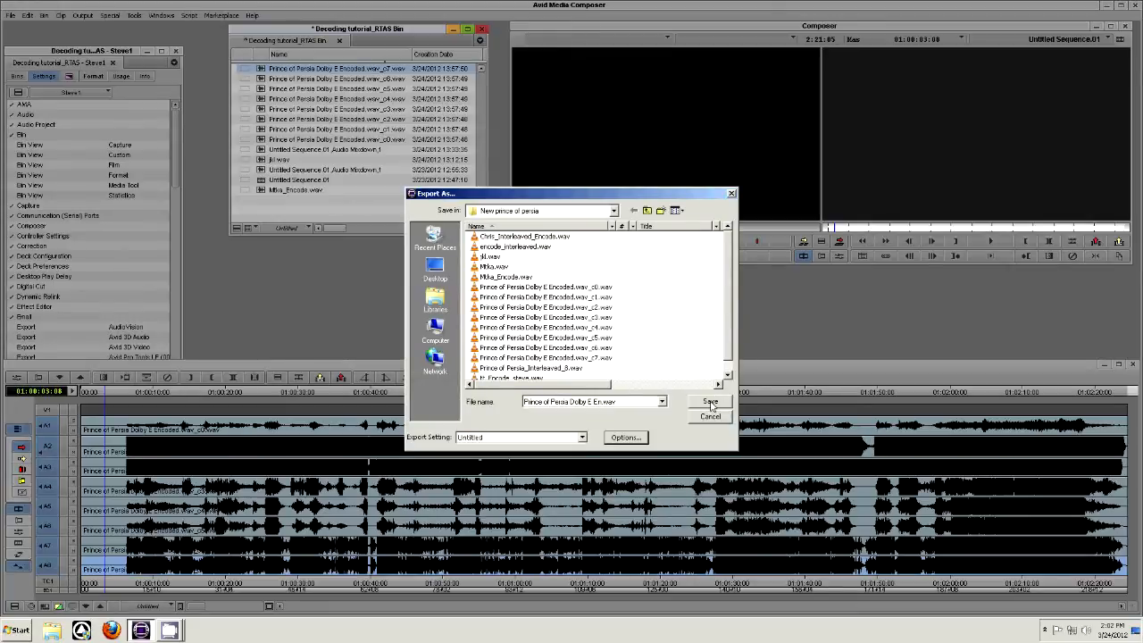
click(589, 400)
text(zsd)
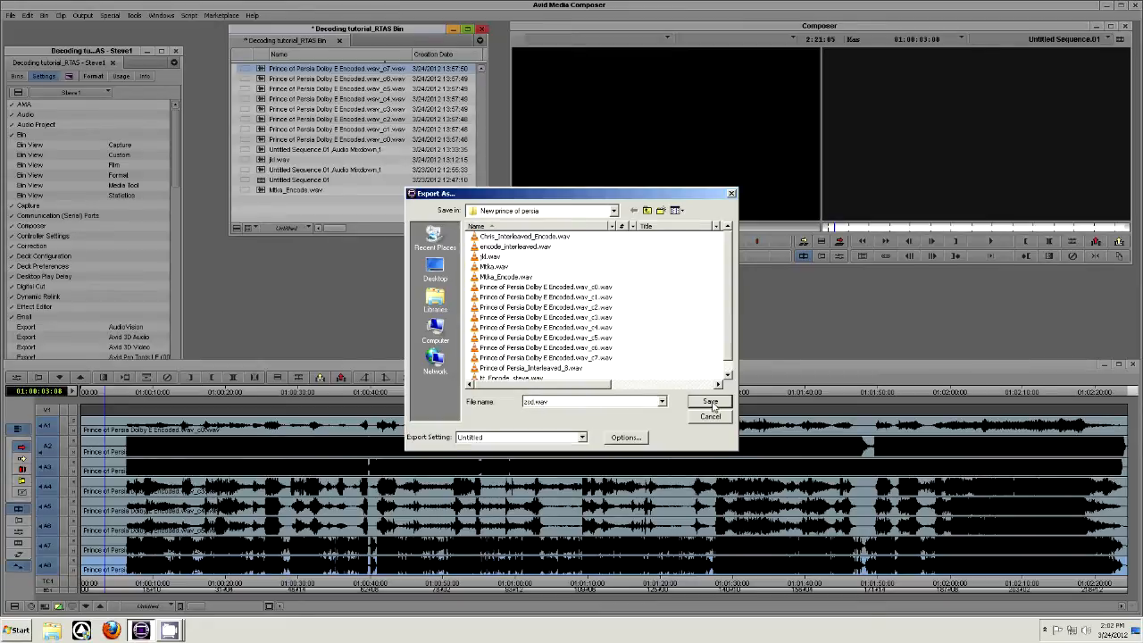
click(707, 400)
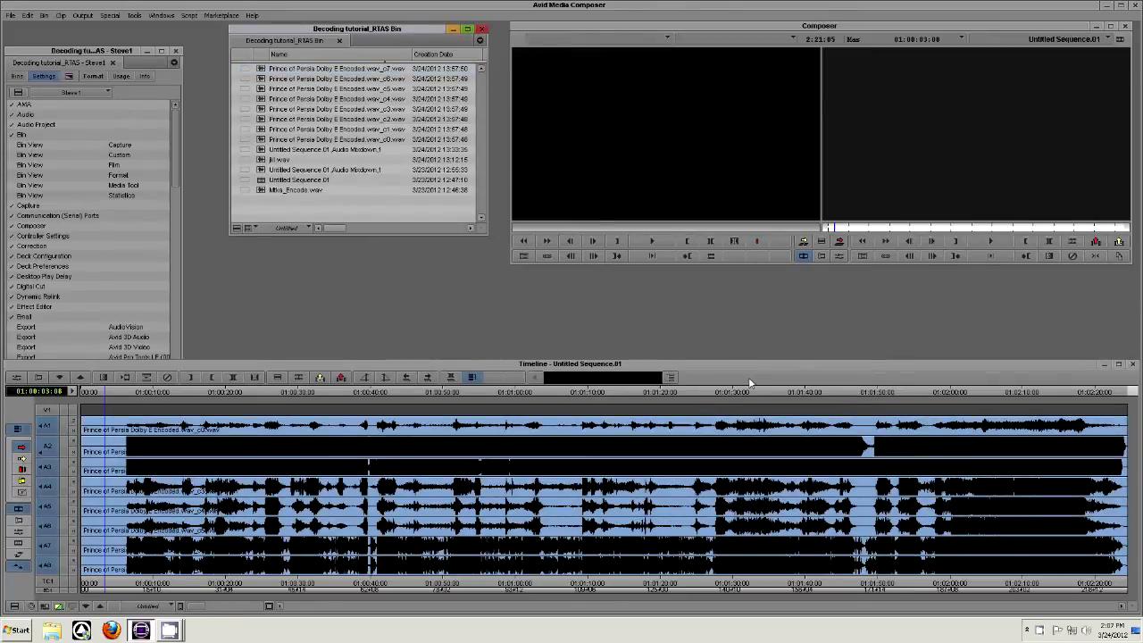
Import the encoded WAV from the Prince of Persia folder into the bin.
right_click(303, 207)
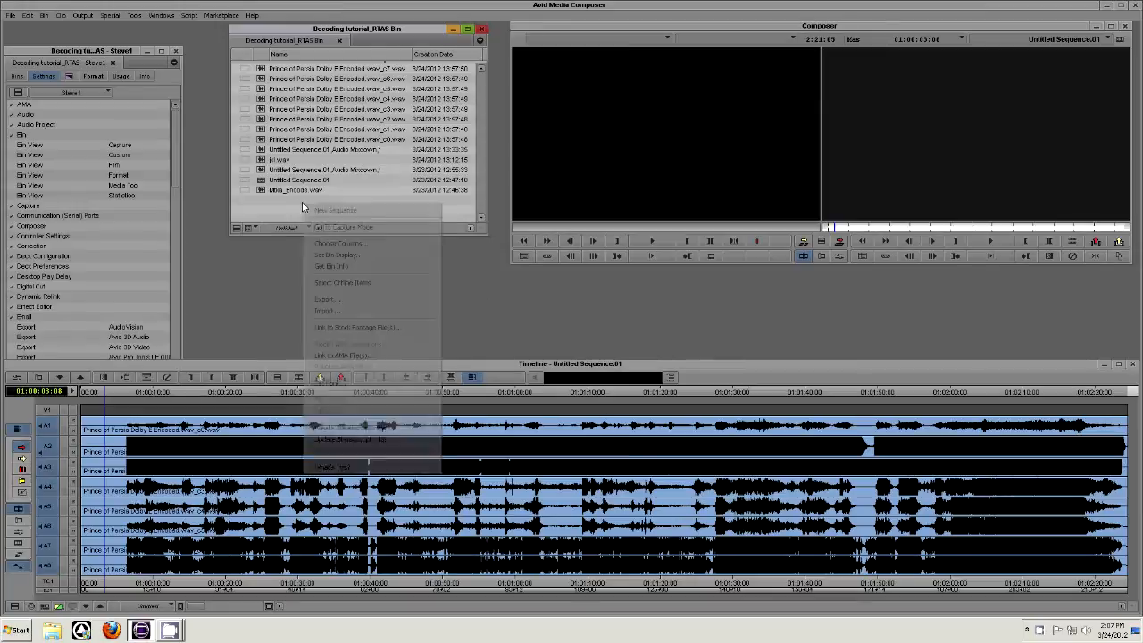
click(332, 311)
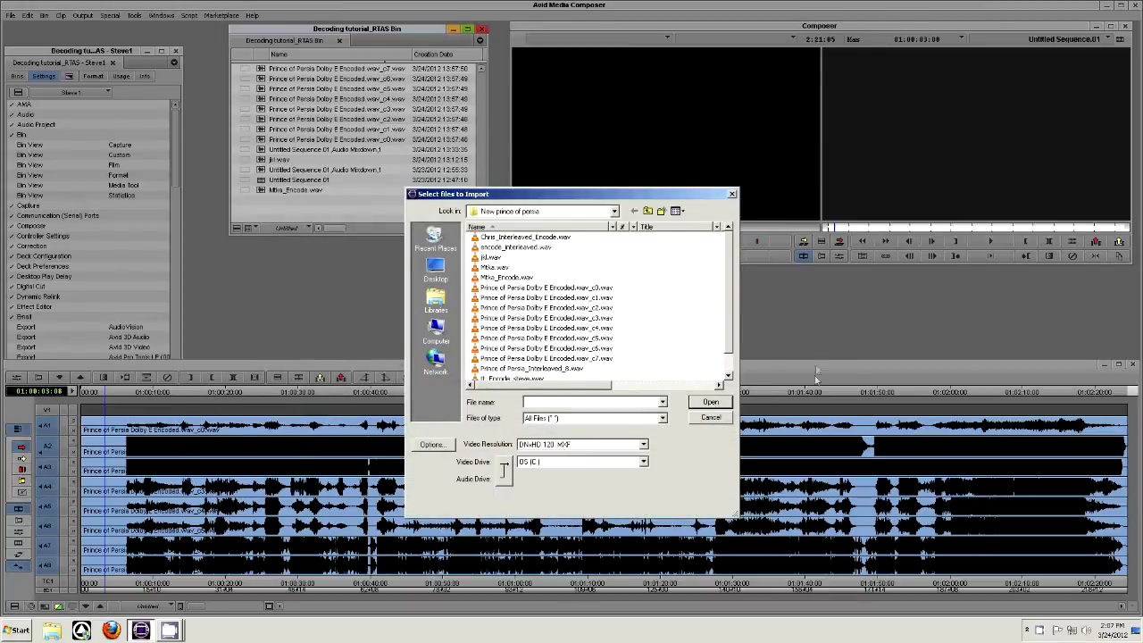
click(547, 267)
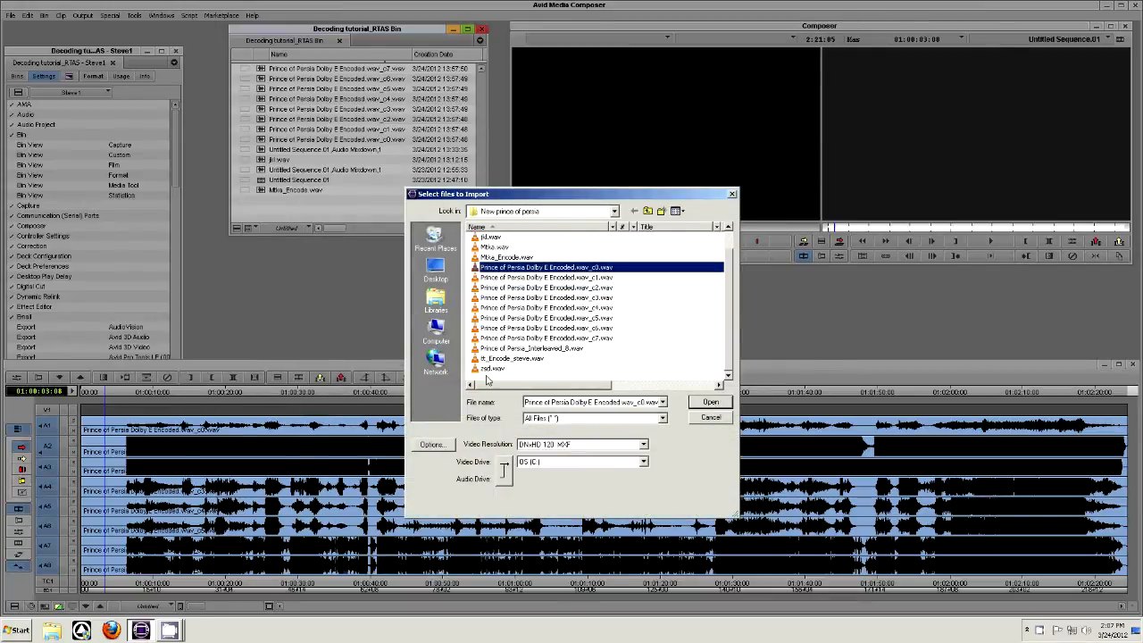
click(711, 402)
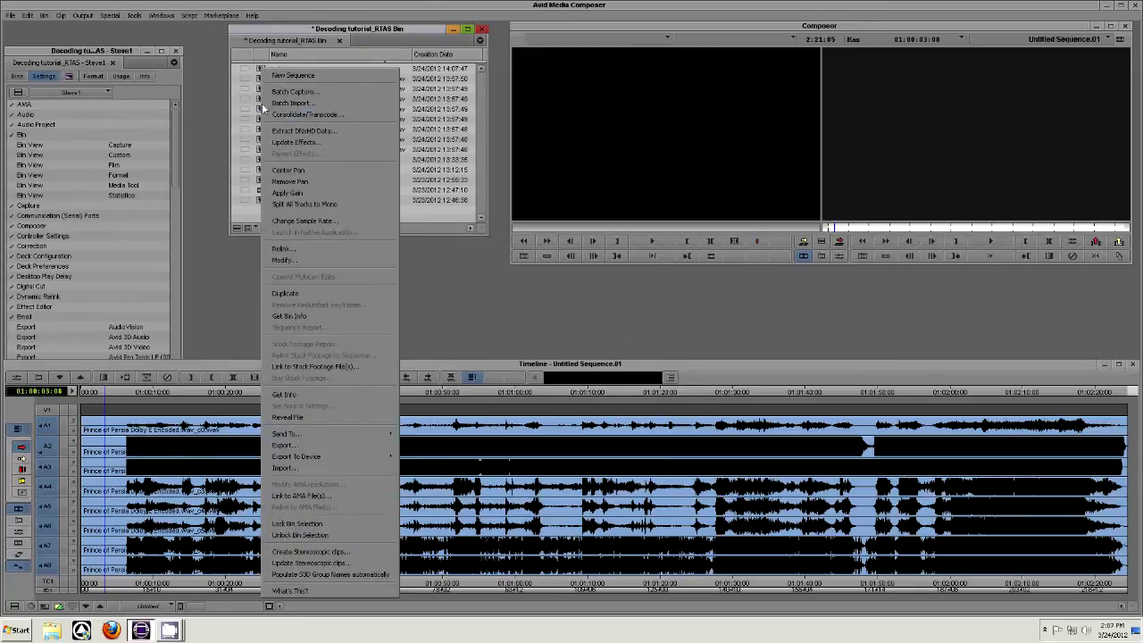
Modify the imported clip's multichannel audio so its channels form a stereo pair.
click(282, 261)
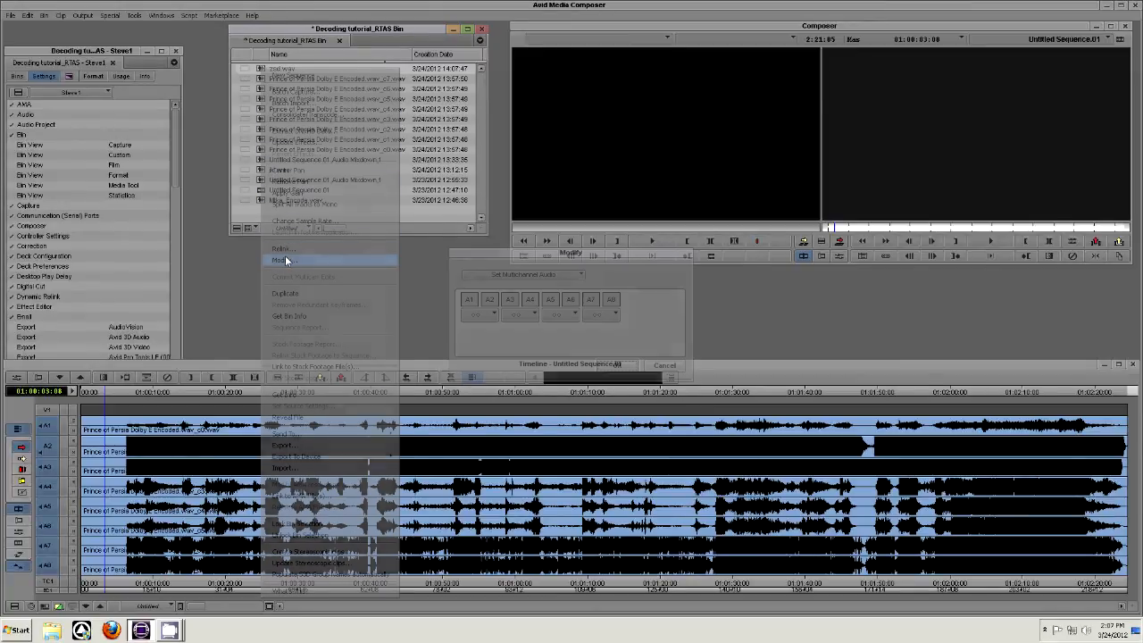
click(282, 261)
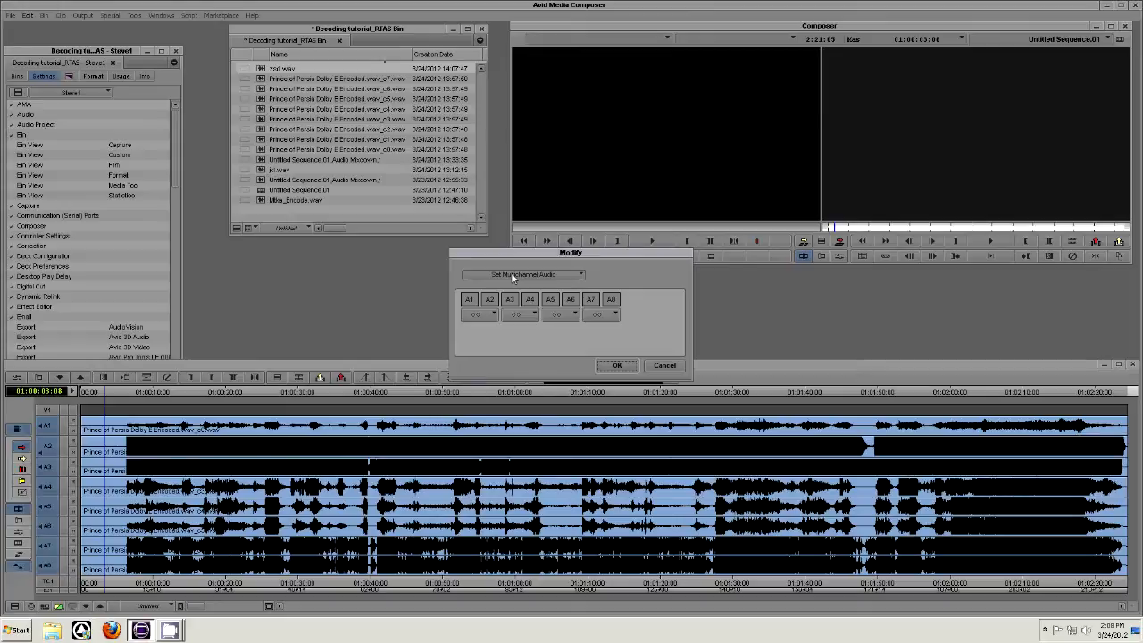
click(493, 314)
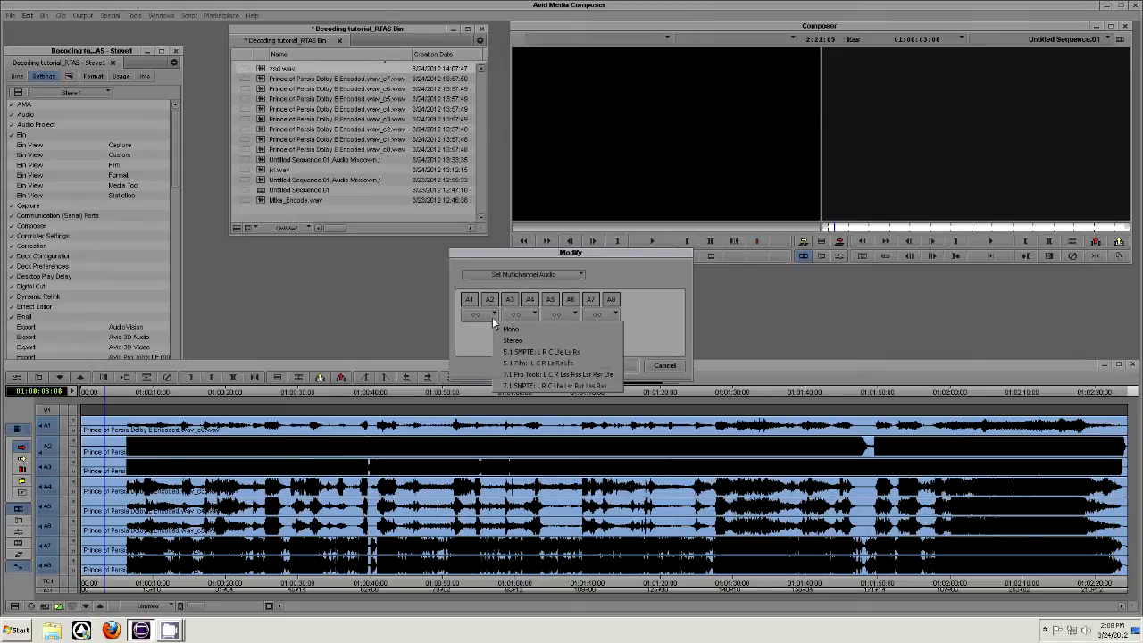
click(547, 386)
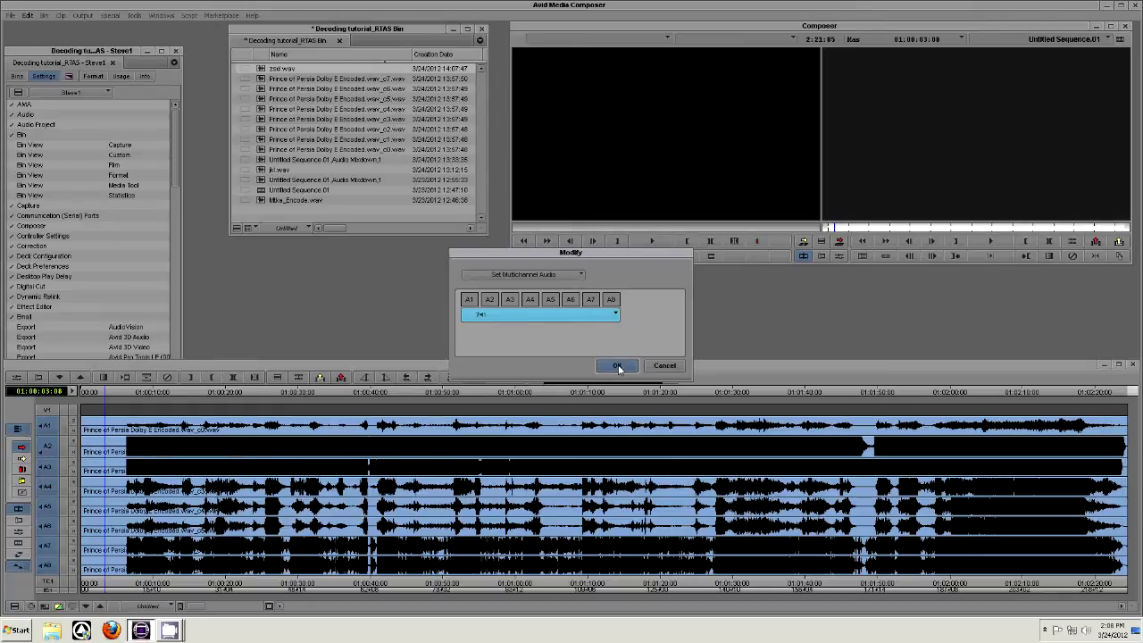
click(618, 365)
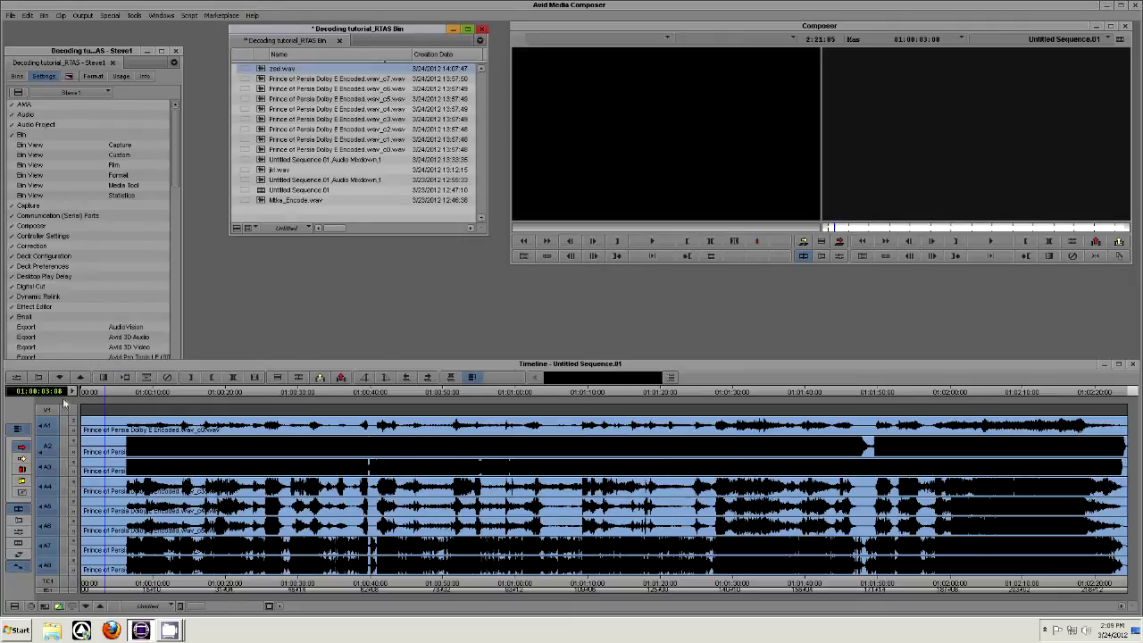
Add a new 7.1 Surround audio track to the sequence for the interleaved mix.
right_click(35, 377)
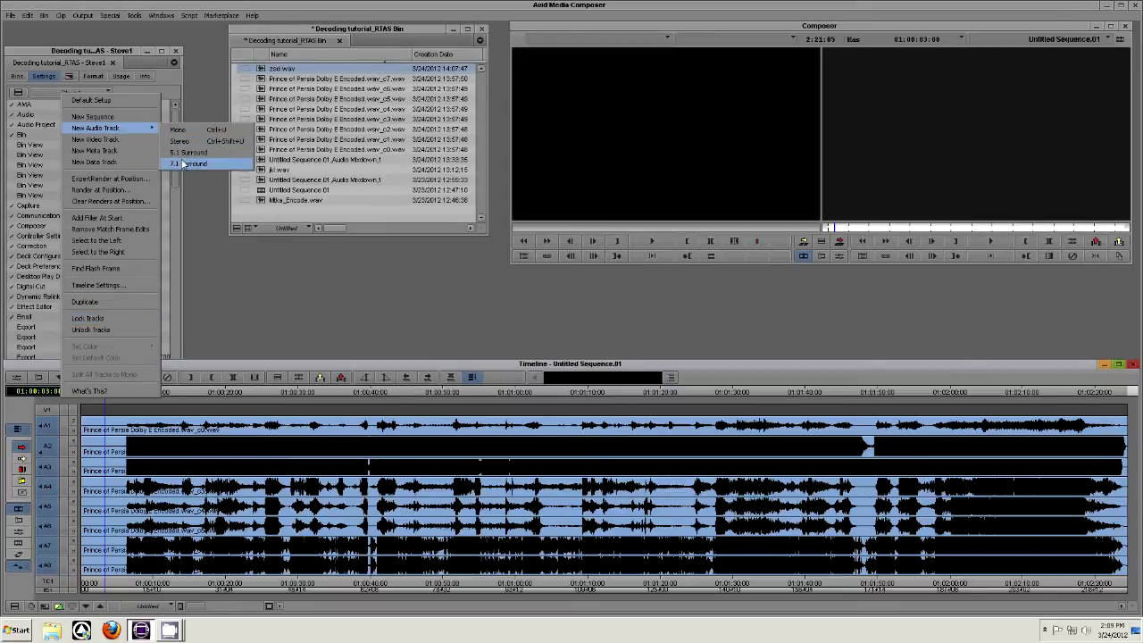
click(193, 164)
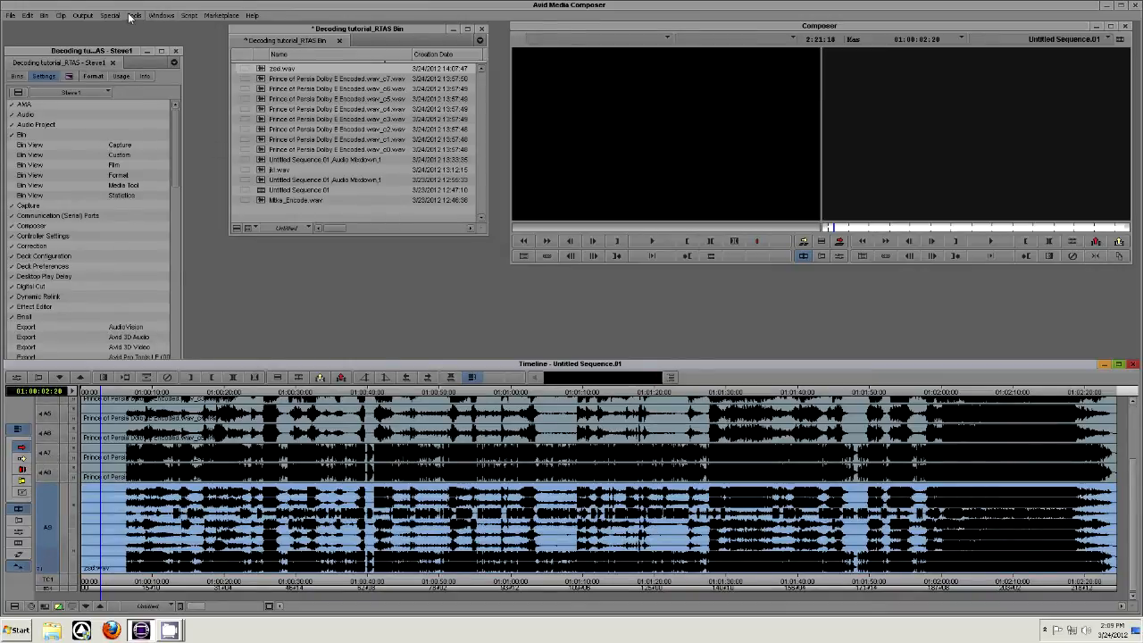
click(139, 15)
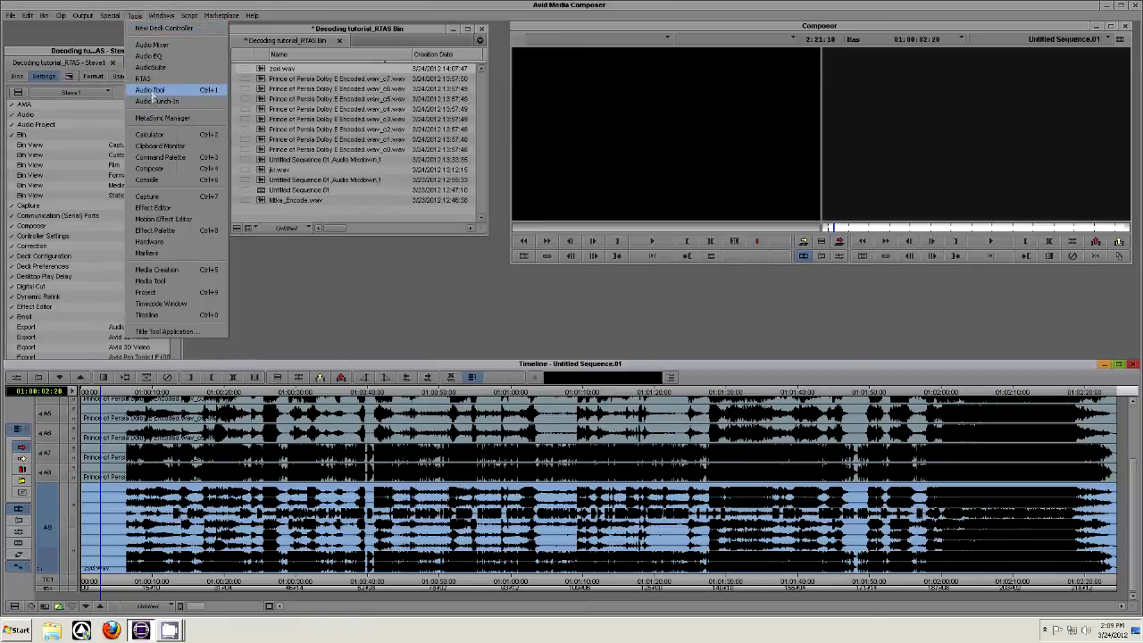
Load SurCode for Dolby E Encoder in AudioSuite and show its encoding settings.
click(158, 89)
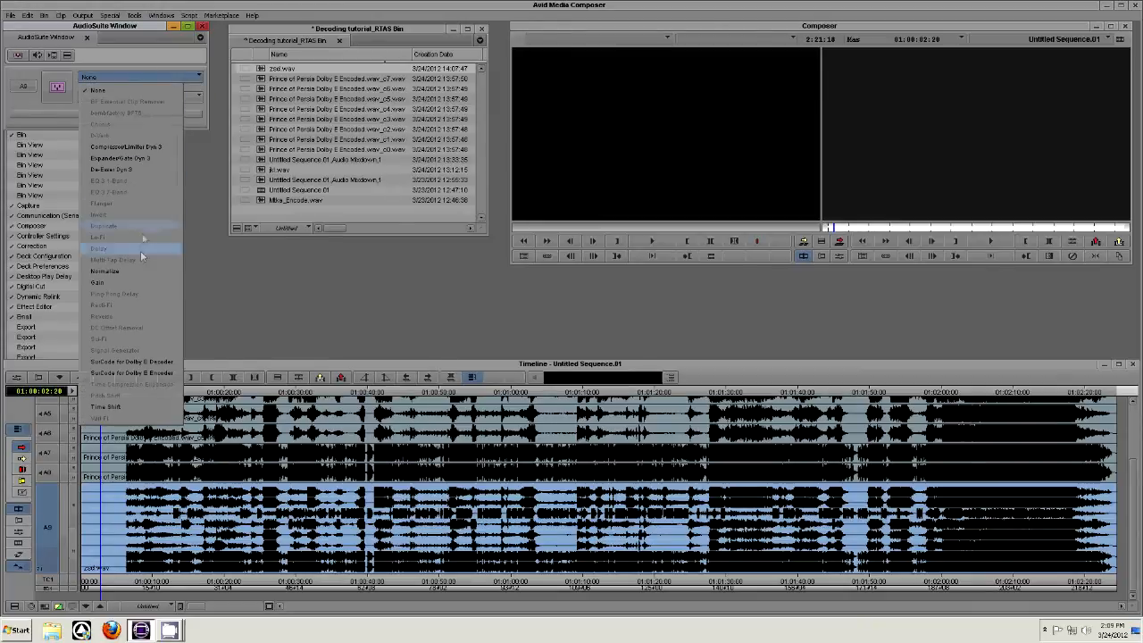
mouse_move(129, 371)
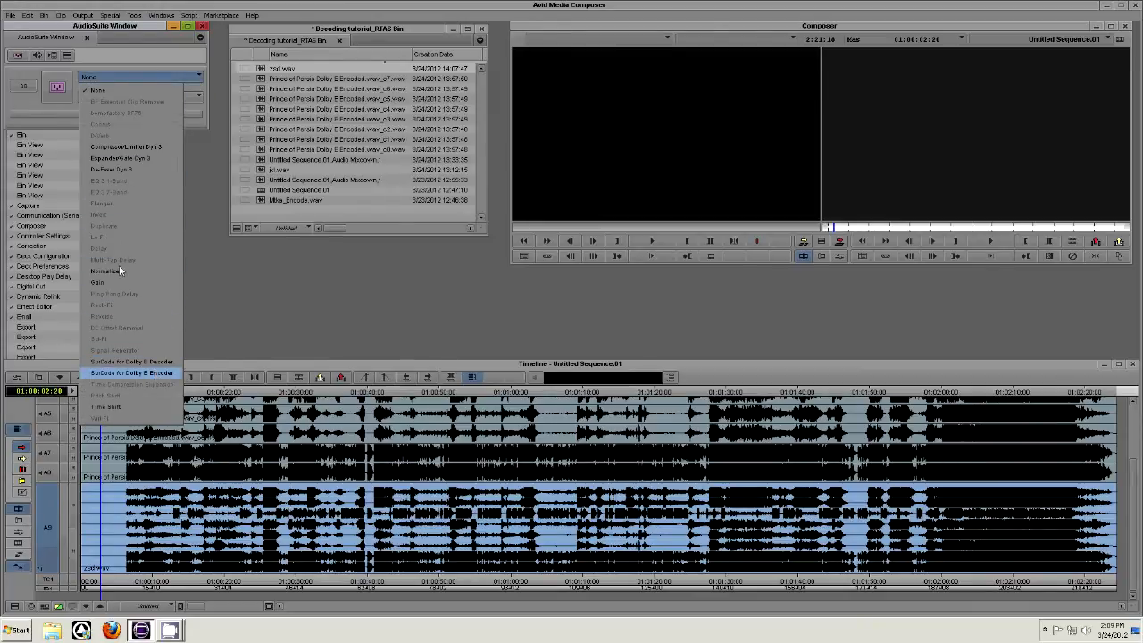
click(118, 372)
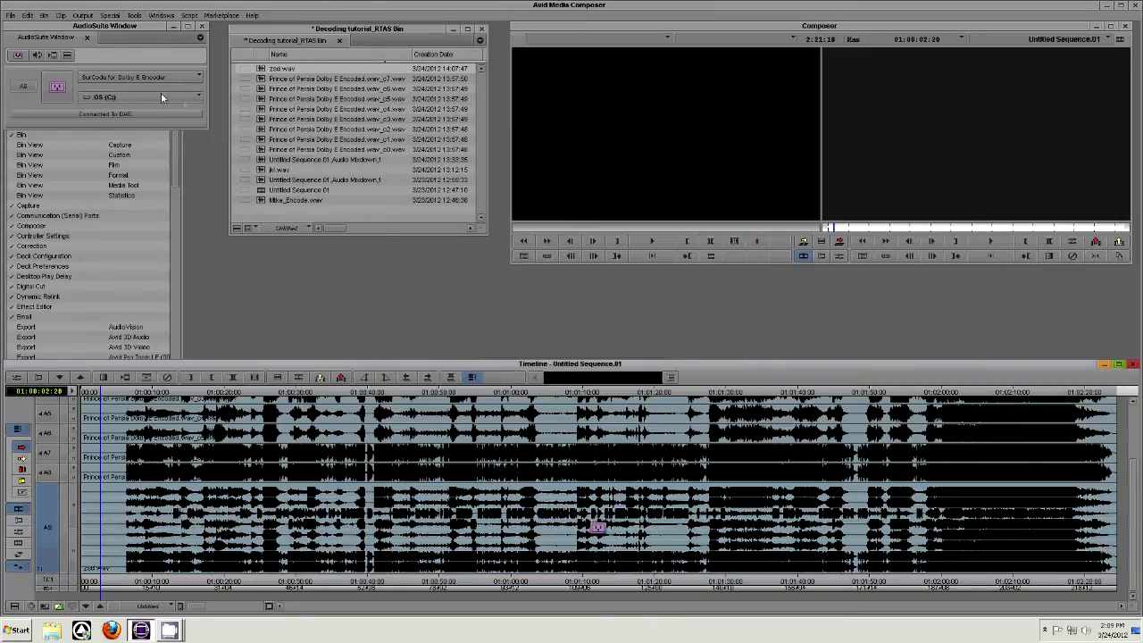
click(86, 89)
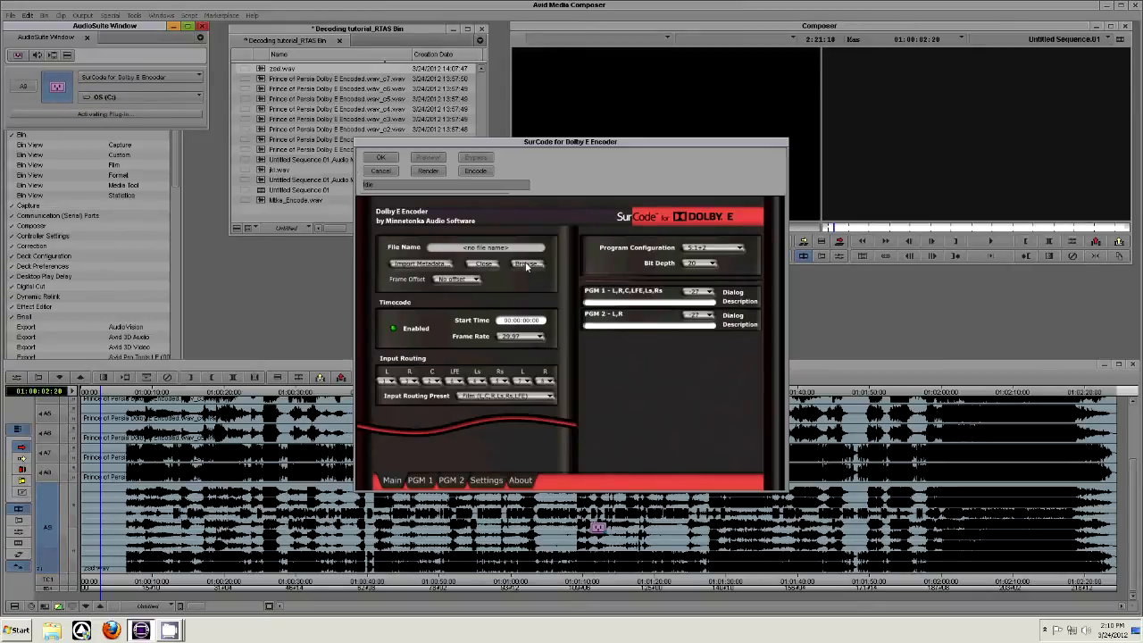
Name the output 'stel.wav', encode the mix to Dolby E and close the encoder.
click(525, 263)
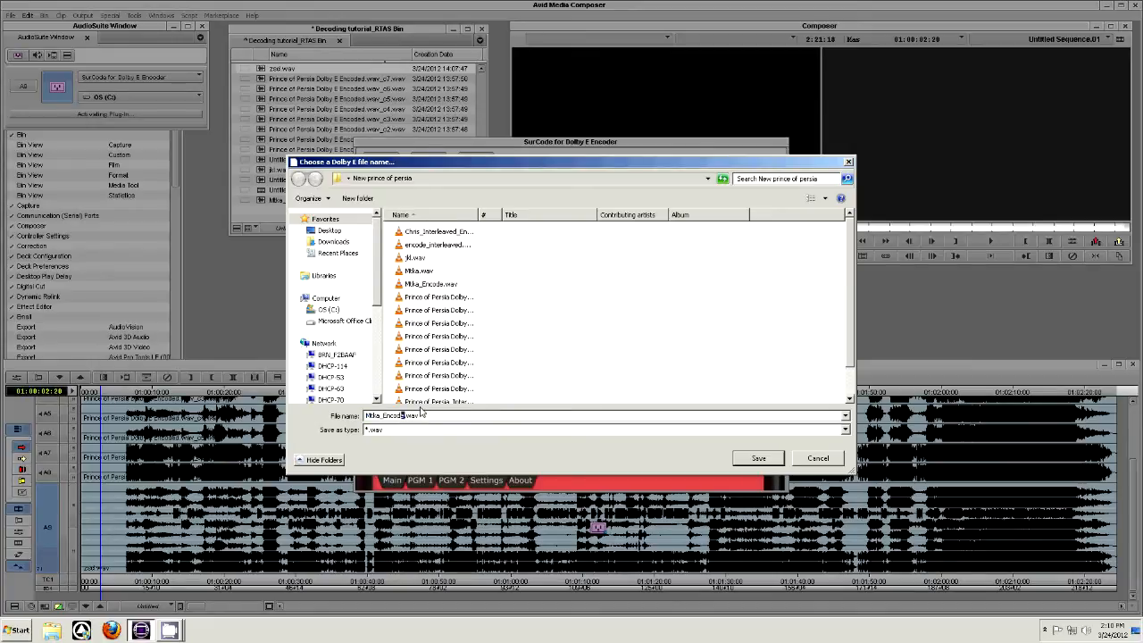
text(stel.wav)
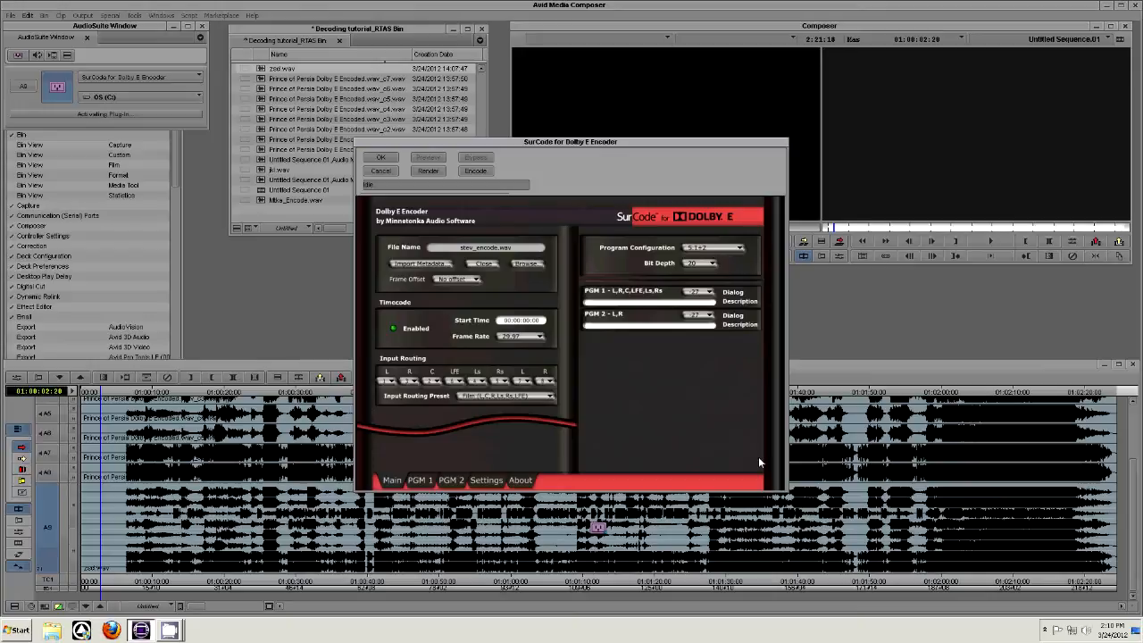
mouse_move(445, 202)
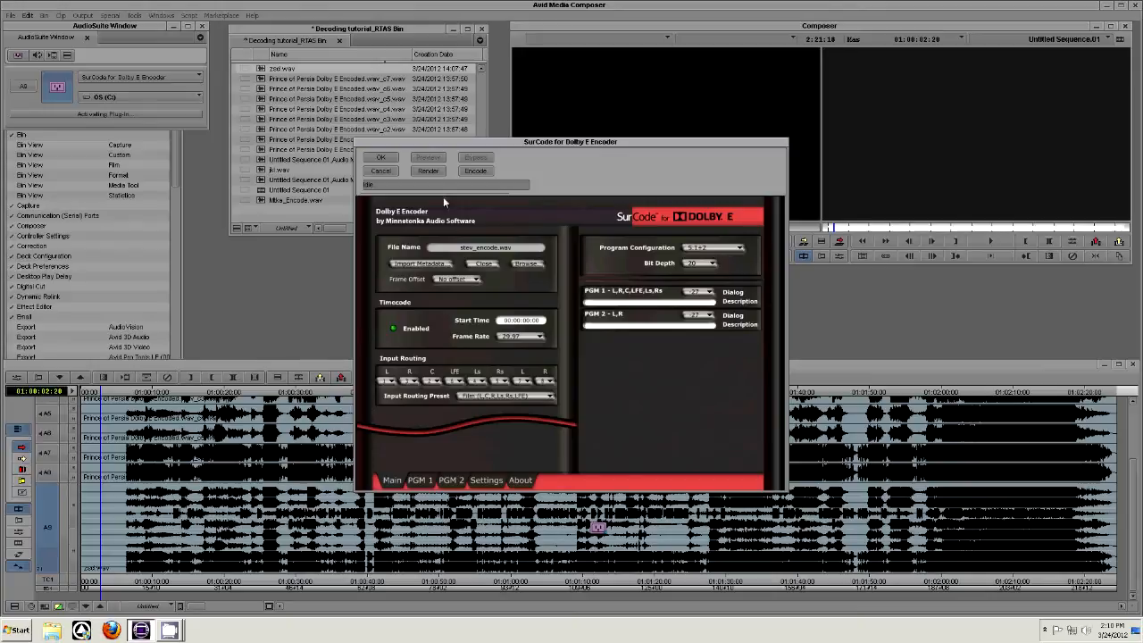
click(475, 171)
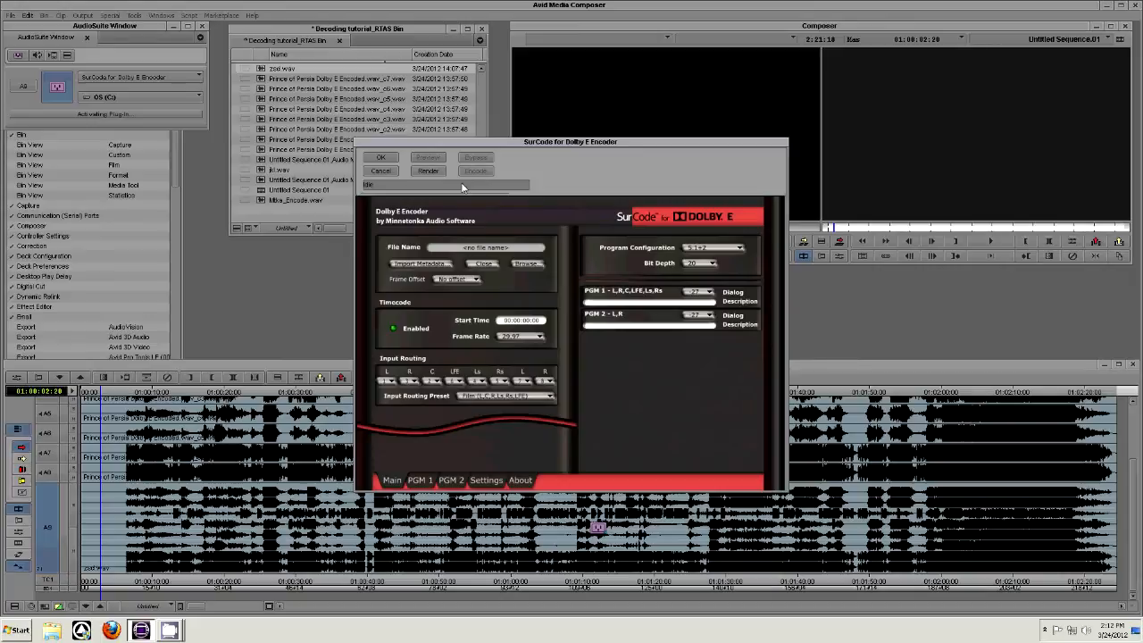
mouse_move(450, 191)
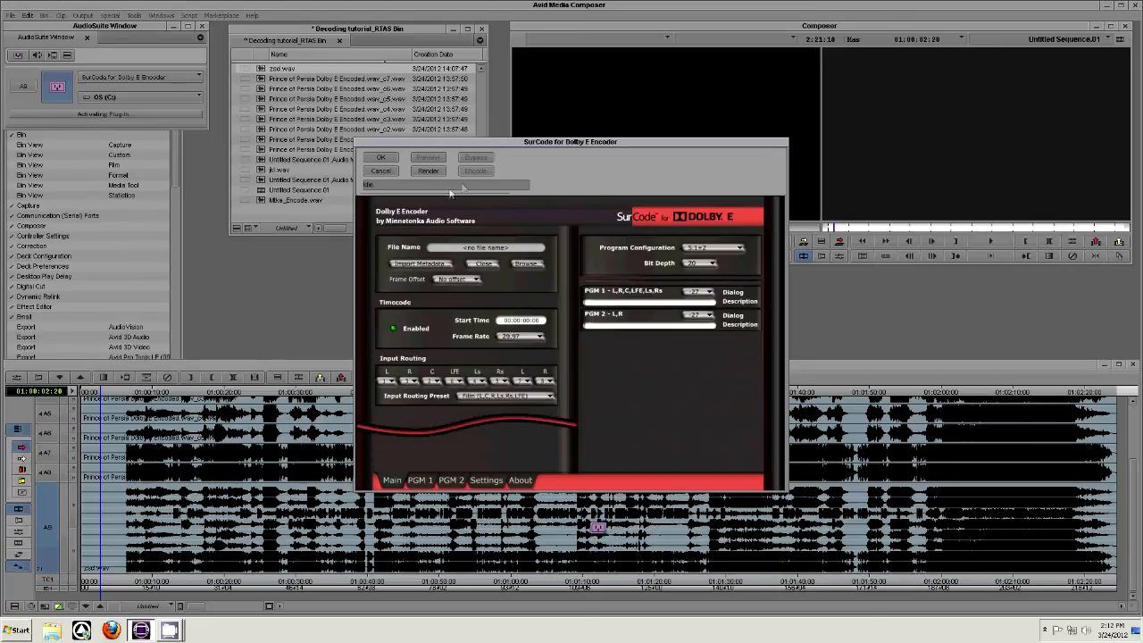
click(380, 170)
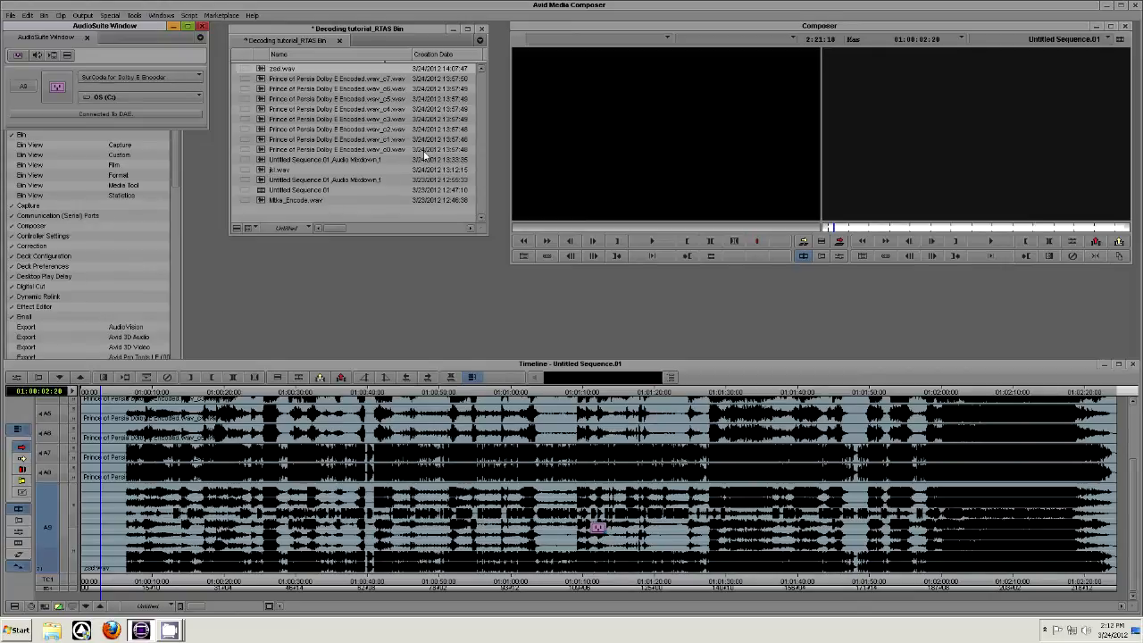
mouse_move(317, 214)
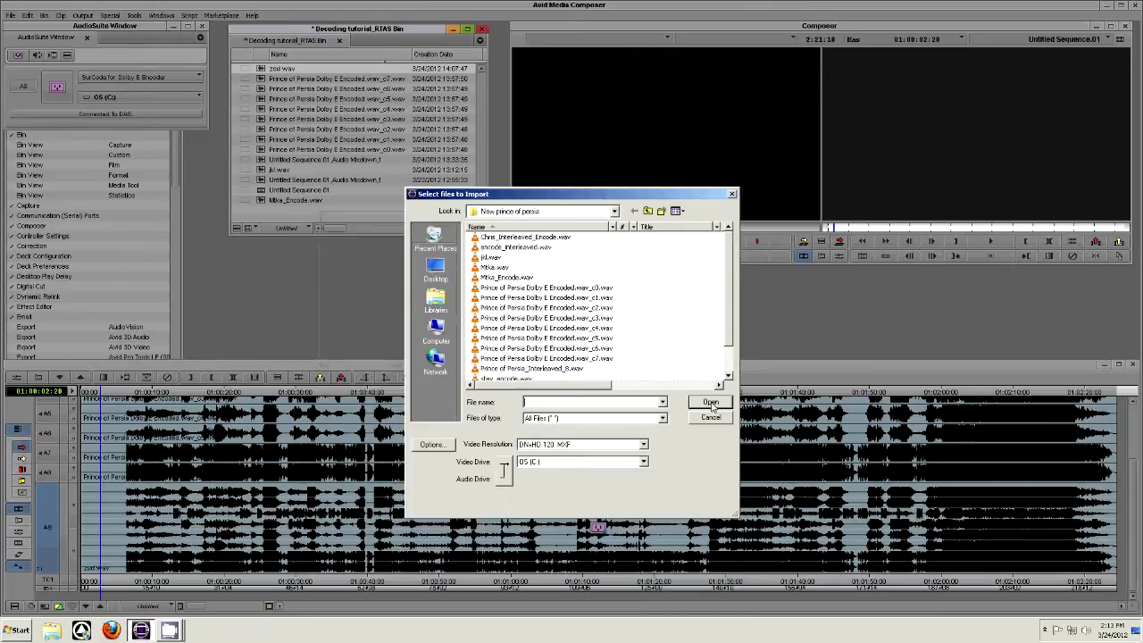
Import the Dolby E encoded WAV file into the bin.
click(546, 288)
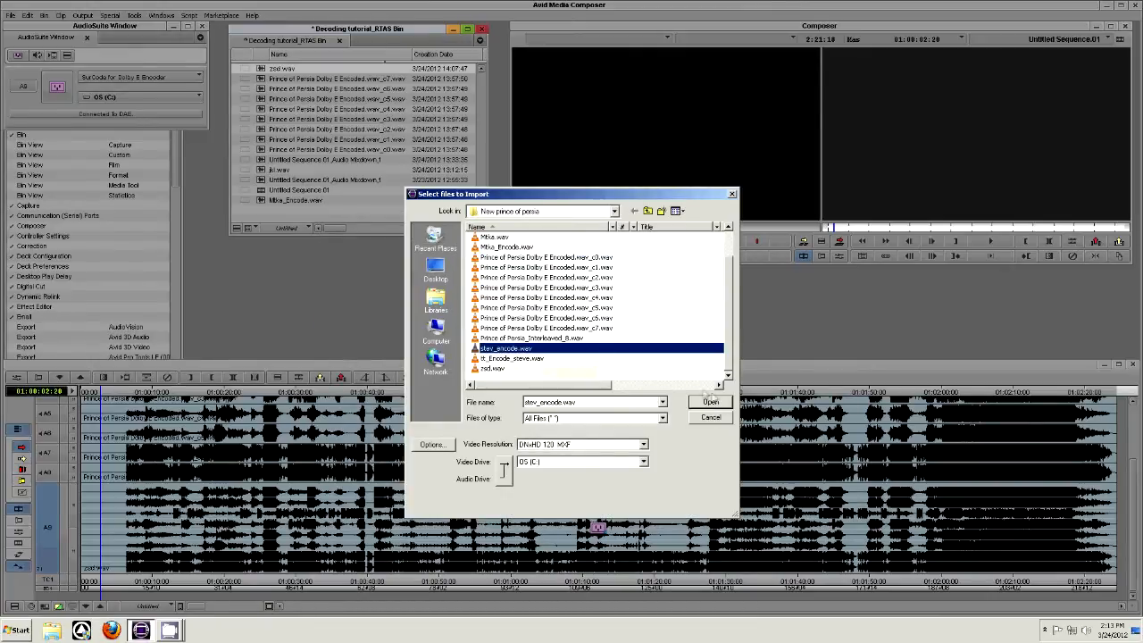
click(709, 402)
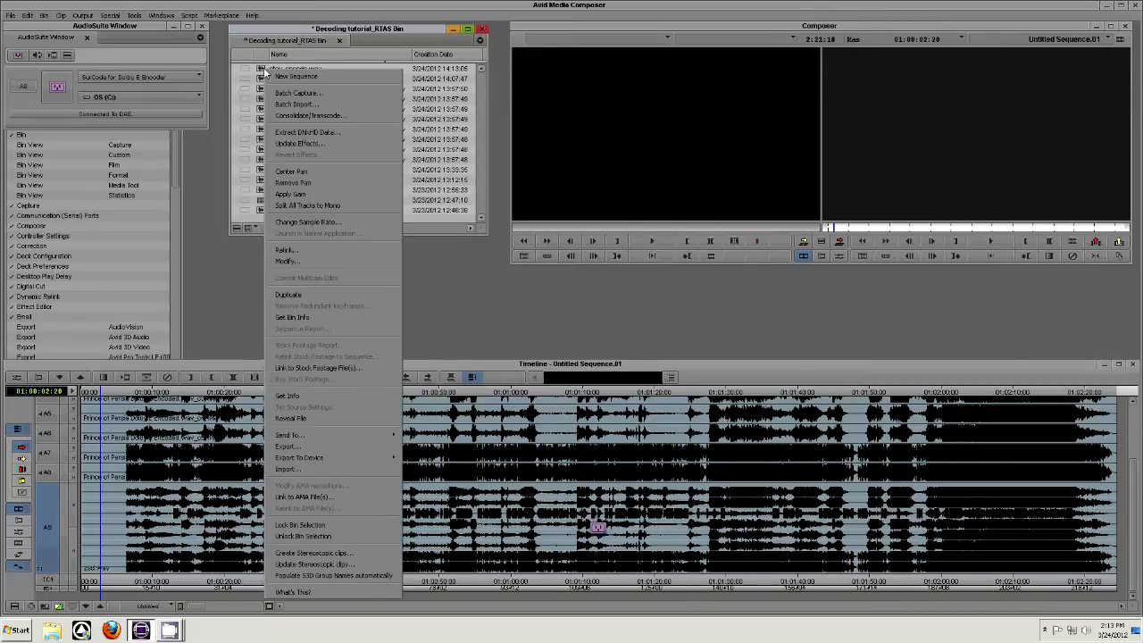
mouse_move(311, 261)
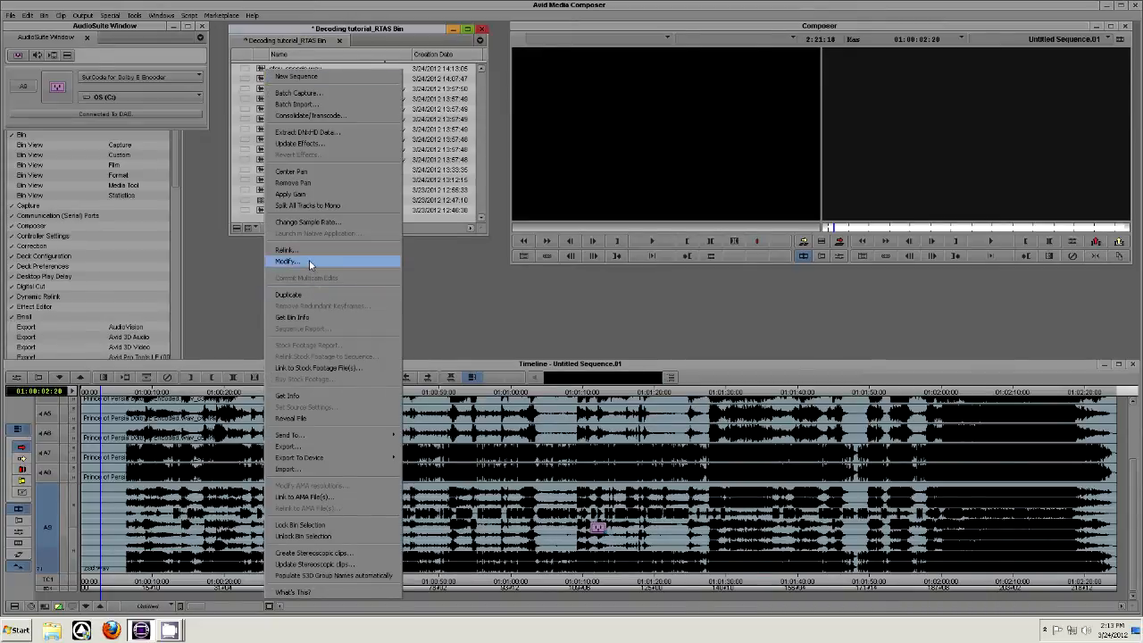
Modify the encoded clip so channels A1–A2 become a single stereo pair.
click(285, 261)
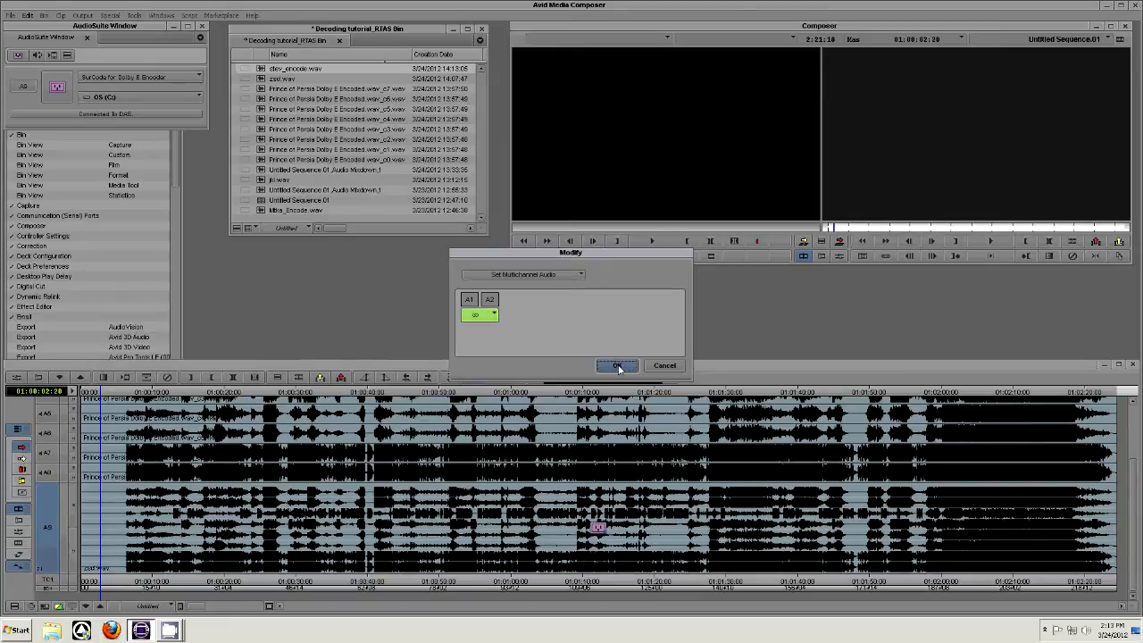
click(618, 364)
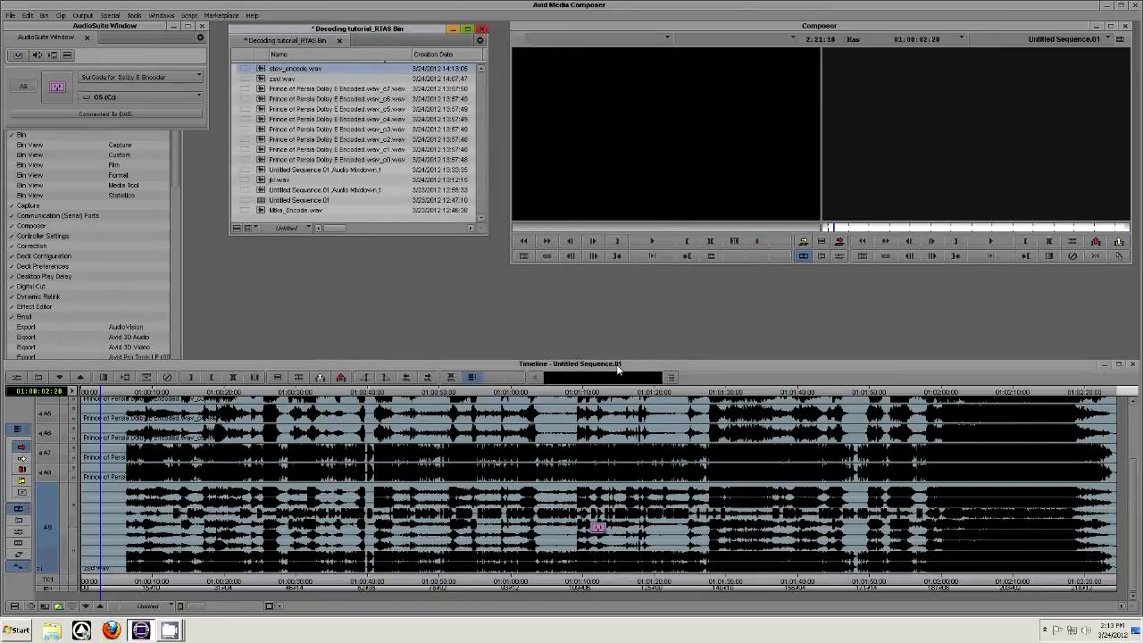